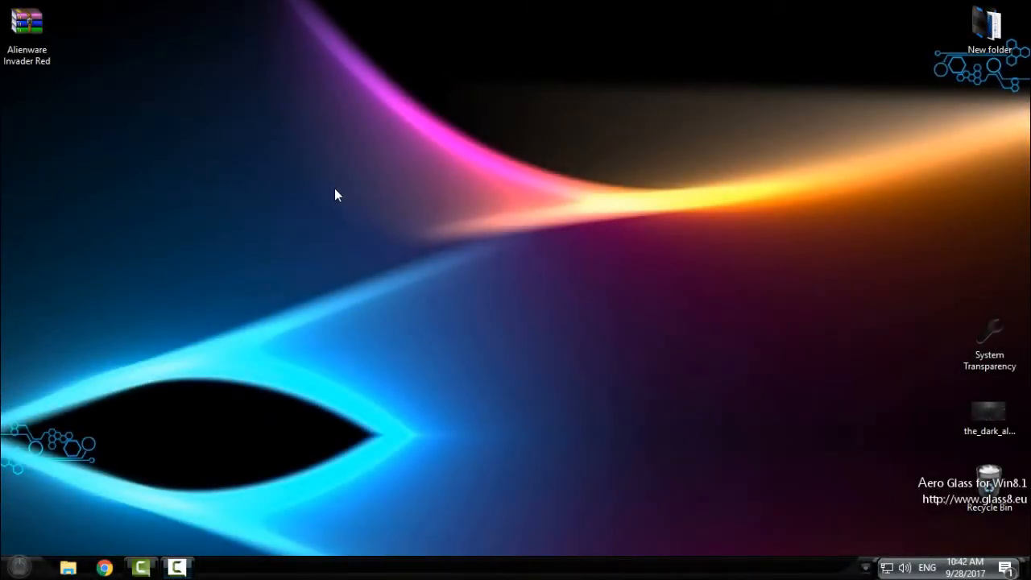
{"action": "mouse_move", "coordinate": [293, 177]}
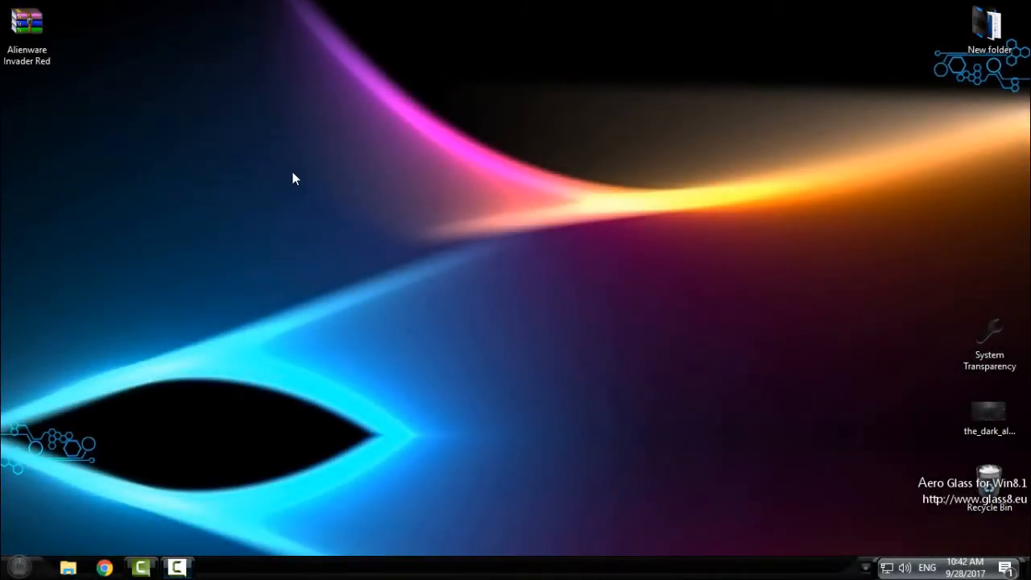
{"action": "mouse_move", "coordinate": [26, 87]}
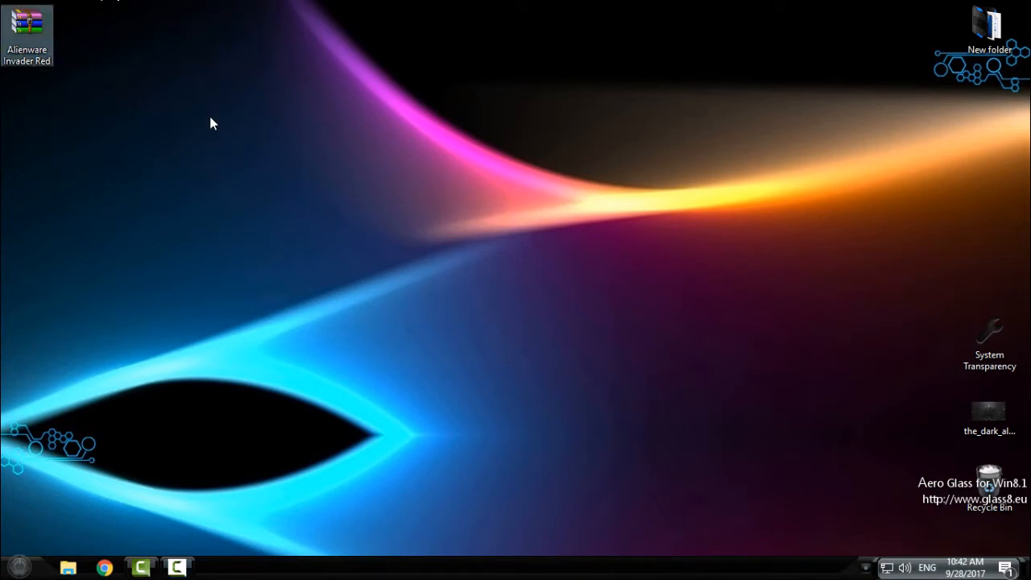
{"action": "mouse_move", "coordinate": [193, 126]}
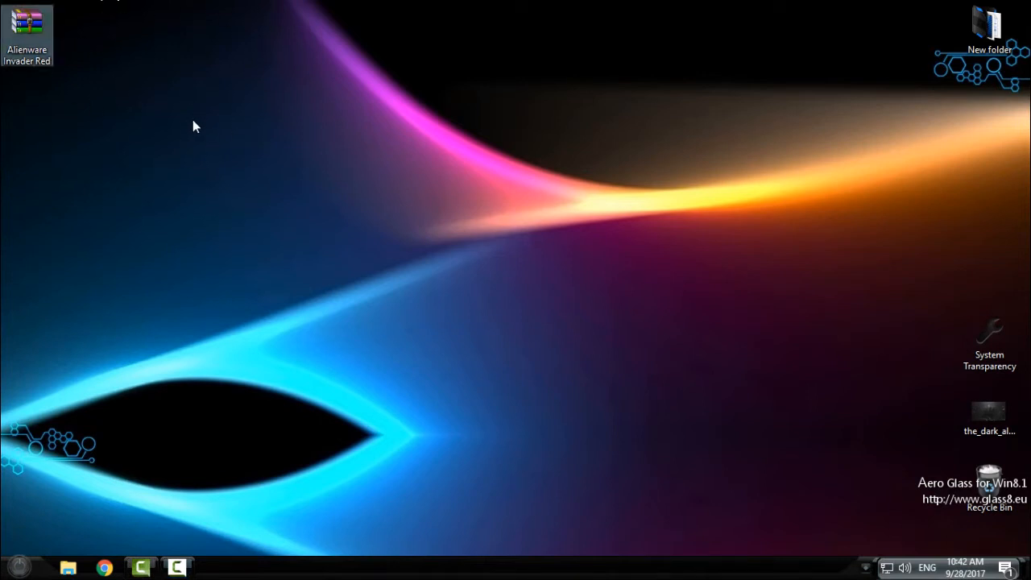
{"action": "mouse_move", "coordinate": [178, 202]}
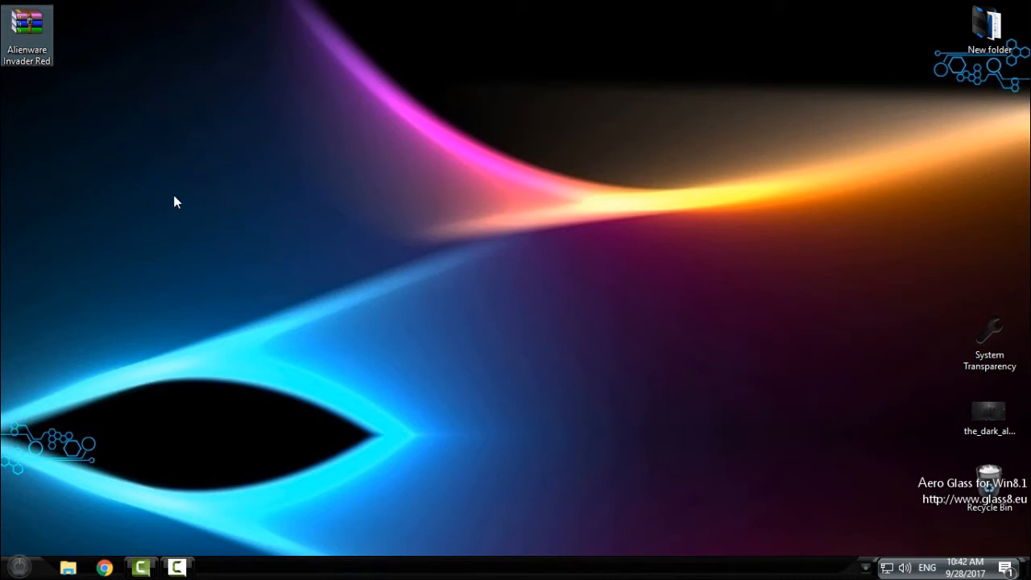
{"action": "mouse_move", "coordinate": [203, 266]}
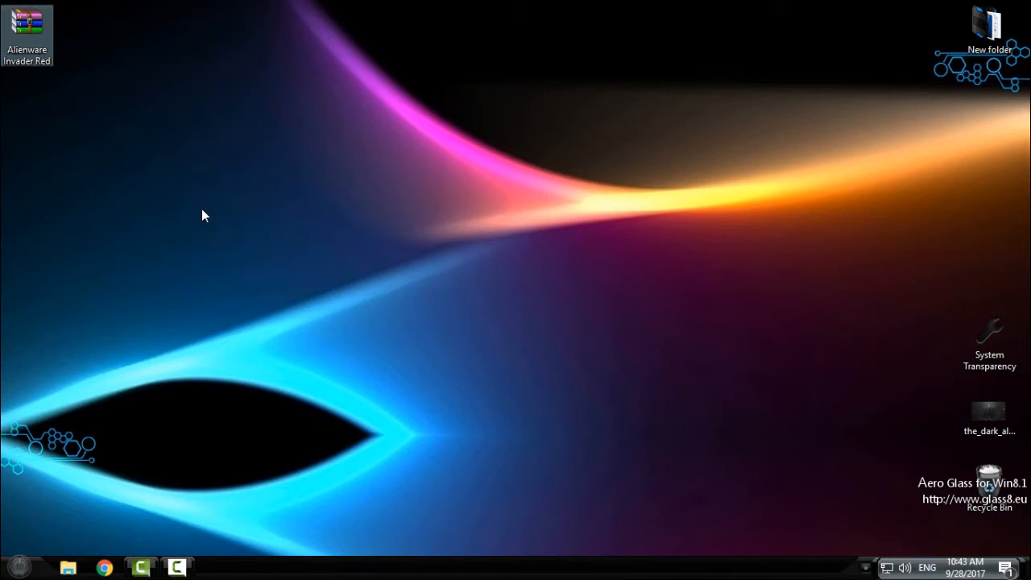
{"action": "mouse_move", "coordinate": [203, 240]}
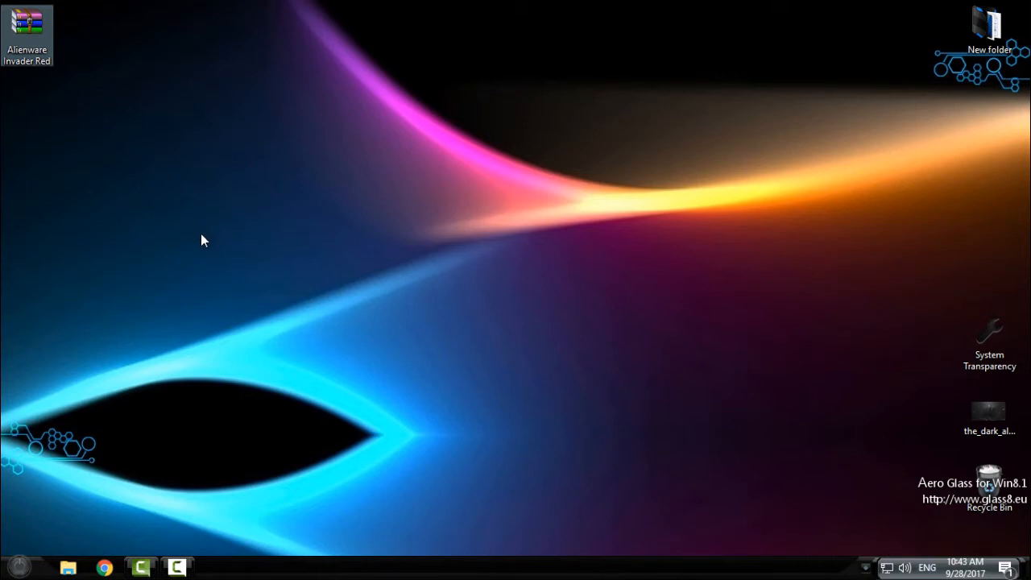
{"action": "mouse_move", "coordinate": [203, 251]}
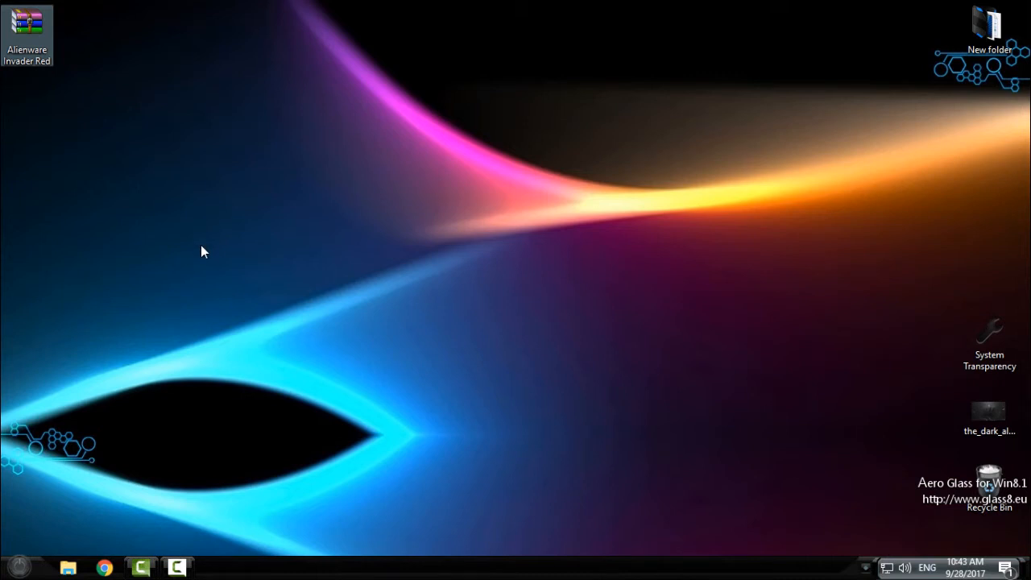
- Extract the Alienware Invader Red archive into its own folder via the WinRAR context menu
{"action": "right_click", "coordinate": [203, 251]}
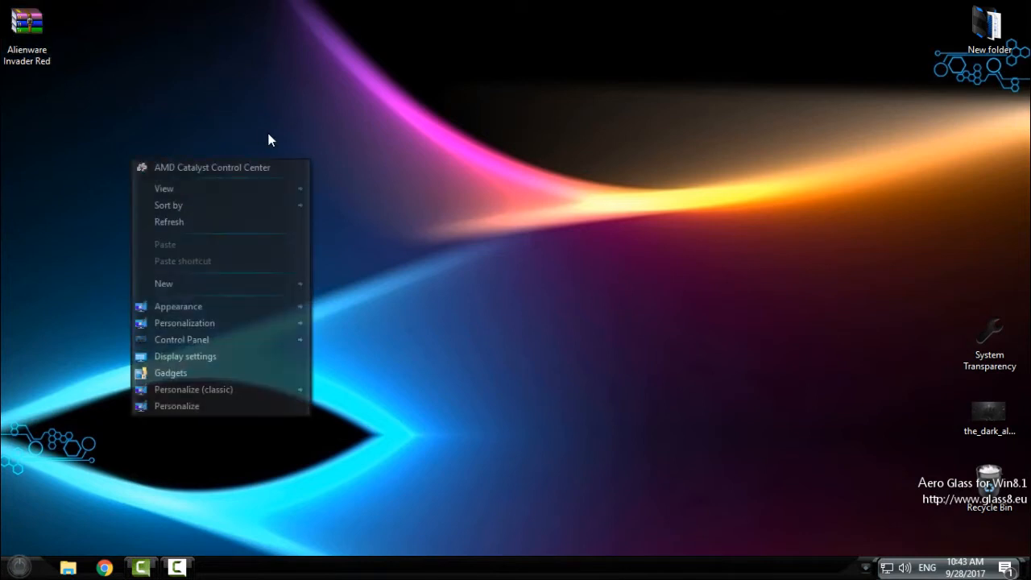
{"action": "left_click", "coordinate": [252, 235]}
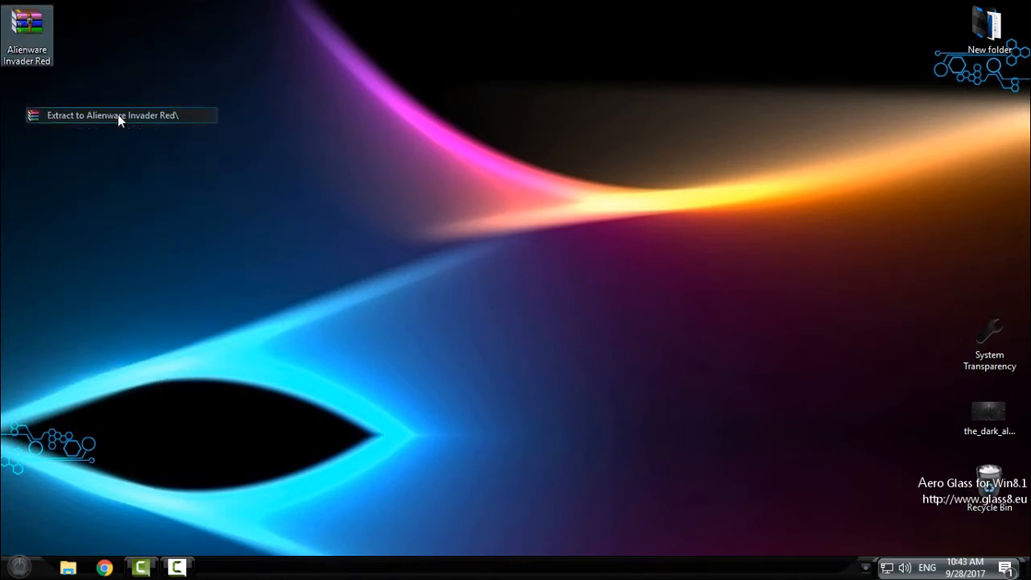
{"action": "left_click", "coordinate": [111, 116]}
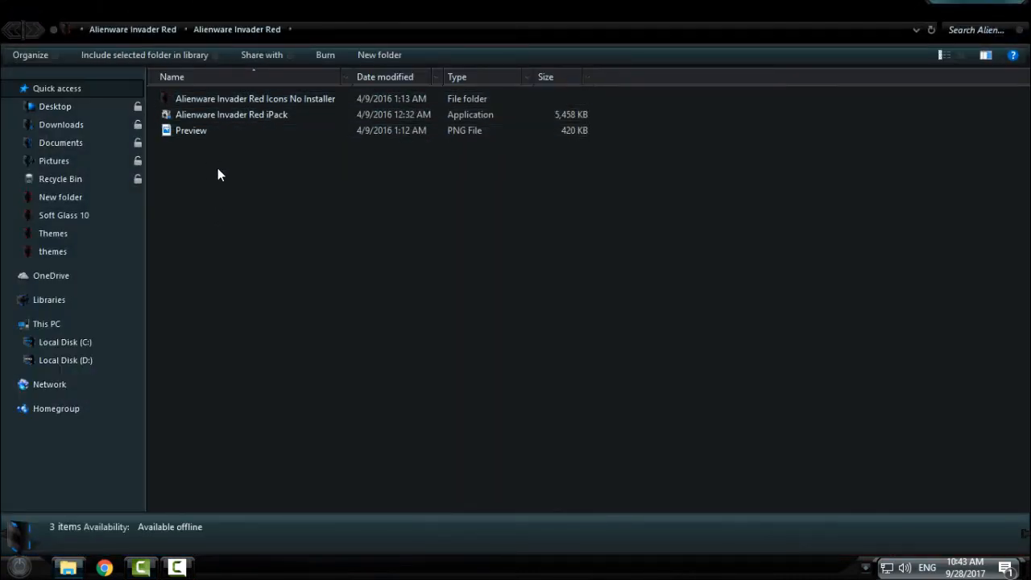
- Run 'Alienware Invader Red iPack' from the extracted folder to bring up the installer
{"action": "left_click", "coordinate": [232, 115]}
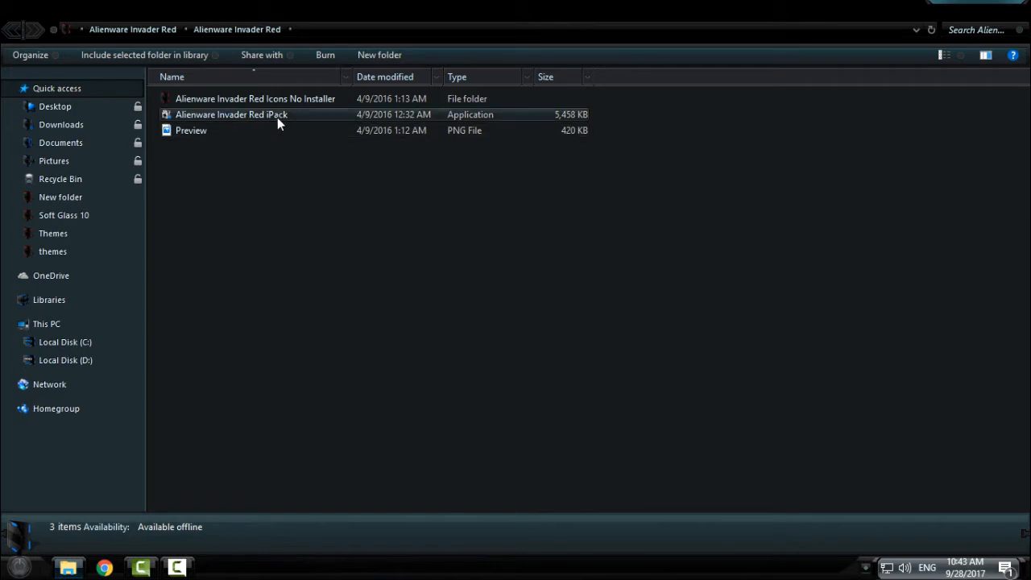
{"action": "left_click", "coordinate": [233, 114]}
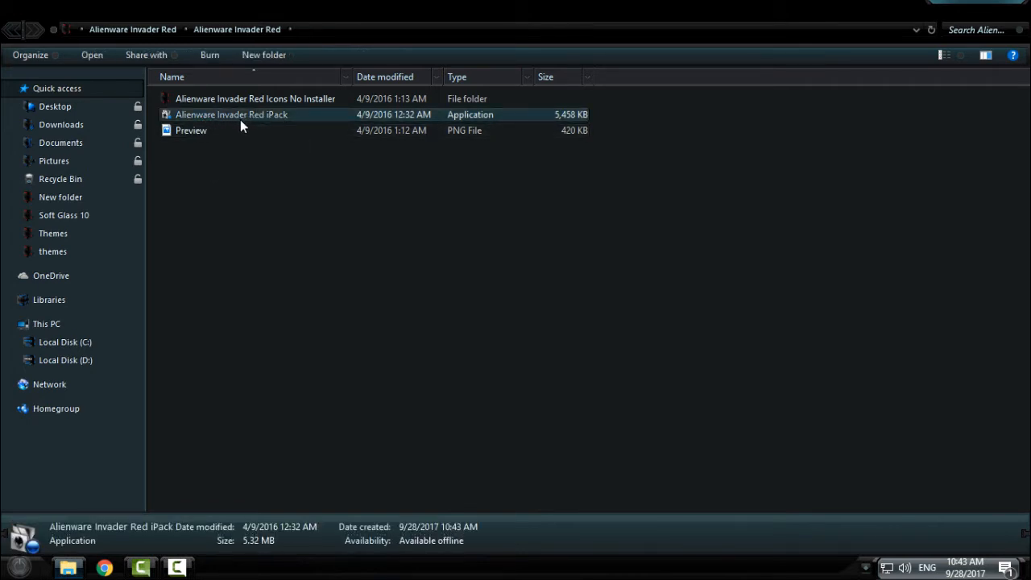
{"action": "mouse_move", "coordinate": [315, 120]}
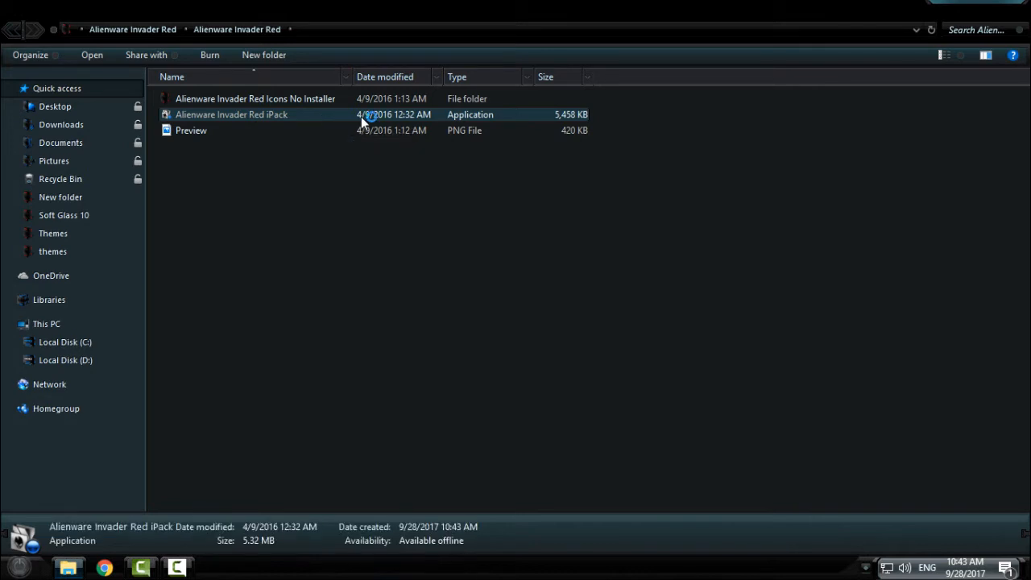
{"action": "double_click", "coordinate": [232, 114]}
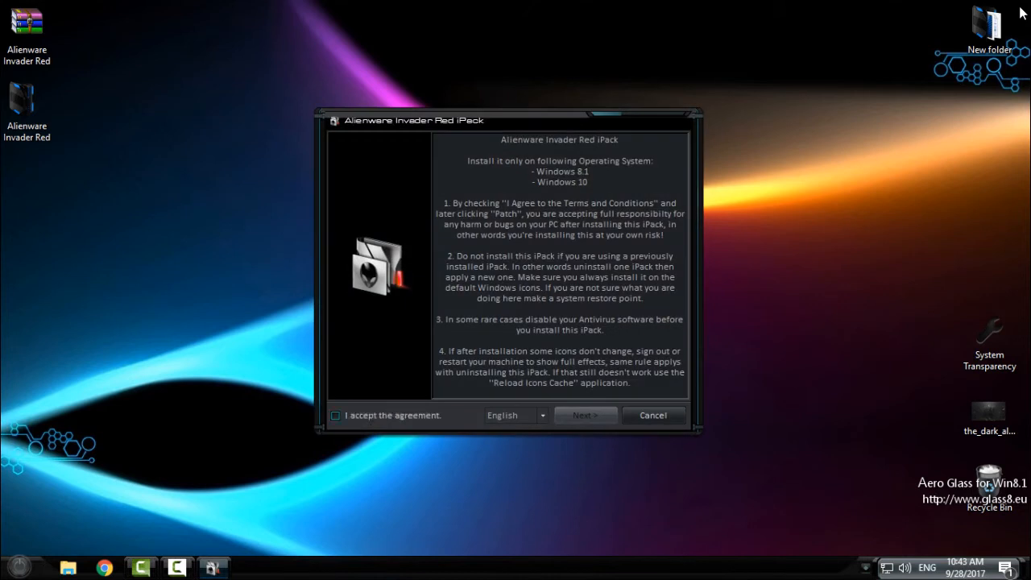
- Accept the license, proceed through patching and answer Yes to creating a restore point, patching 8 files
{"action": "left_click", "coordinate": [335, 416]}
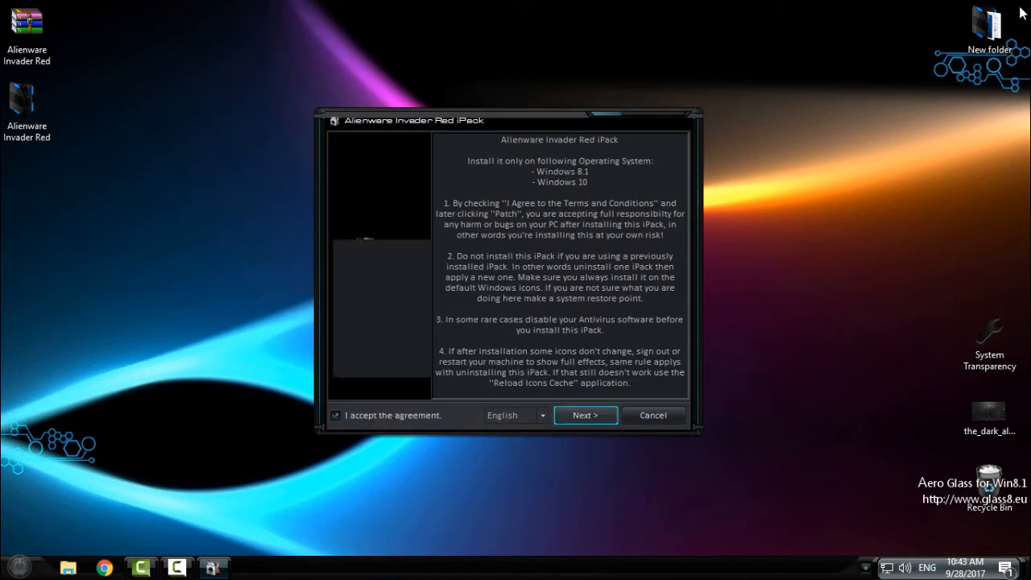
{"action": "left_click", "coordinate": [585, 416]}
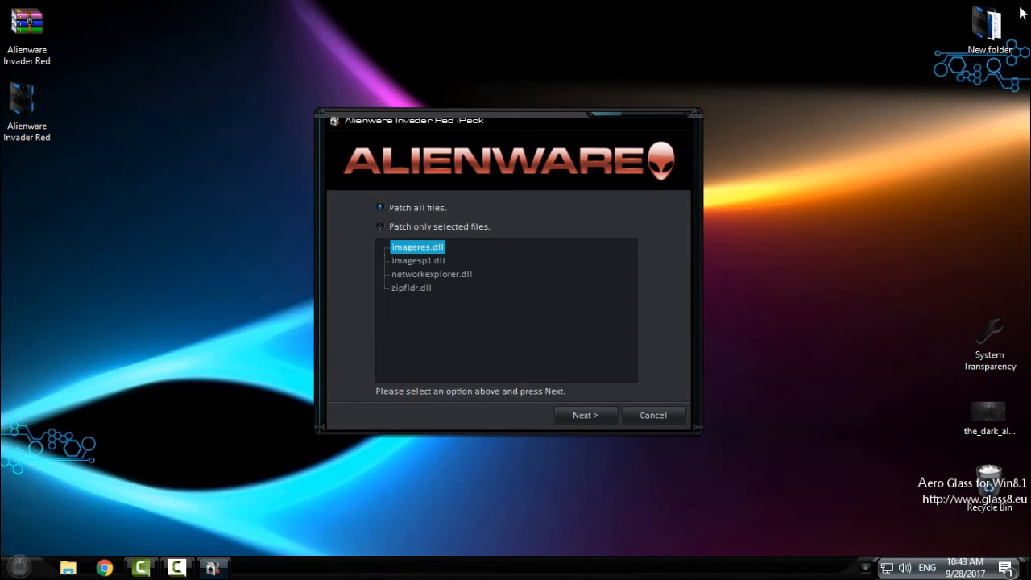
{"action": "left_click", "coordinate": [585, 416]}
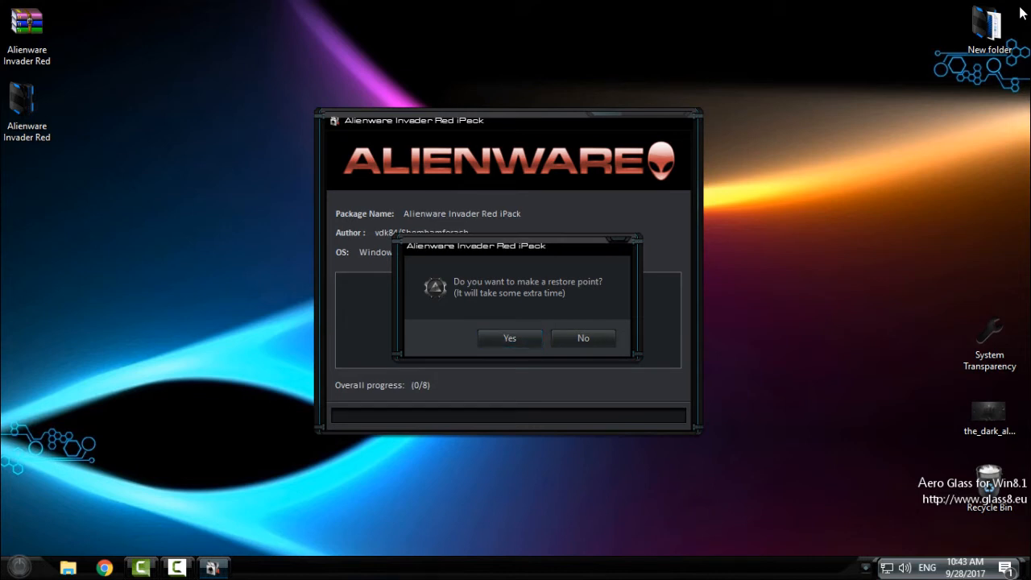
{"action": "left_click", "coordinate": [510, 338]}
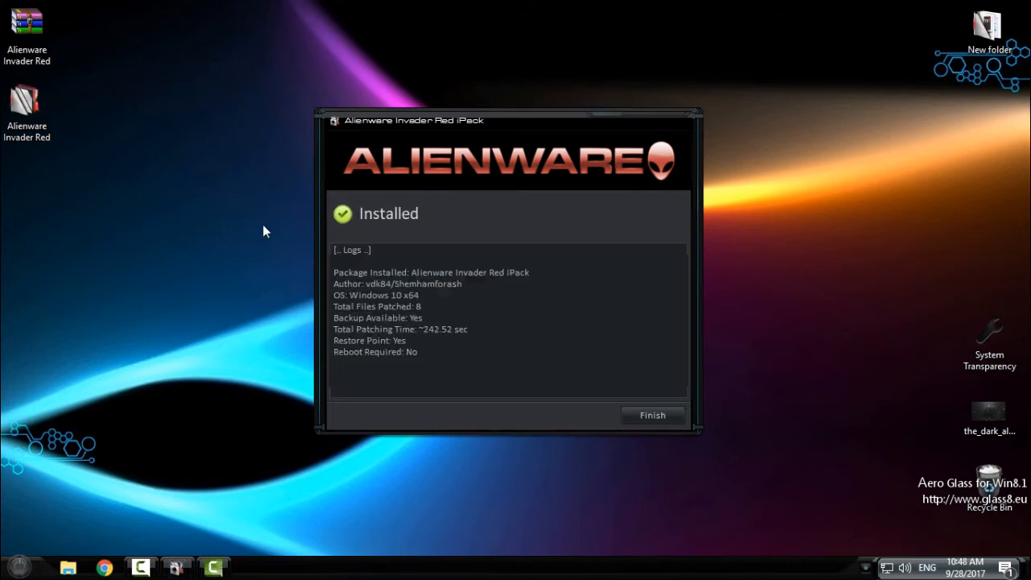
{"action": "mouse_move", "coordinate": [438, 229]}
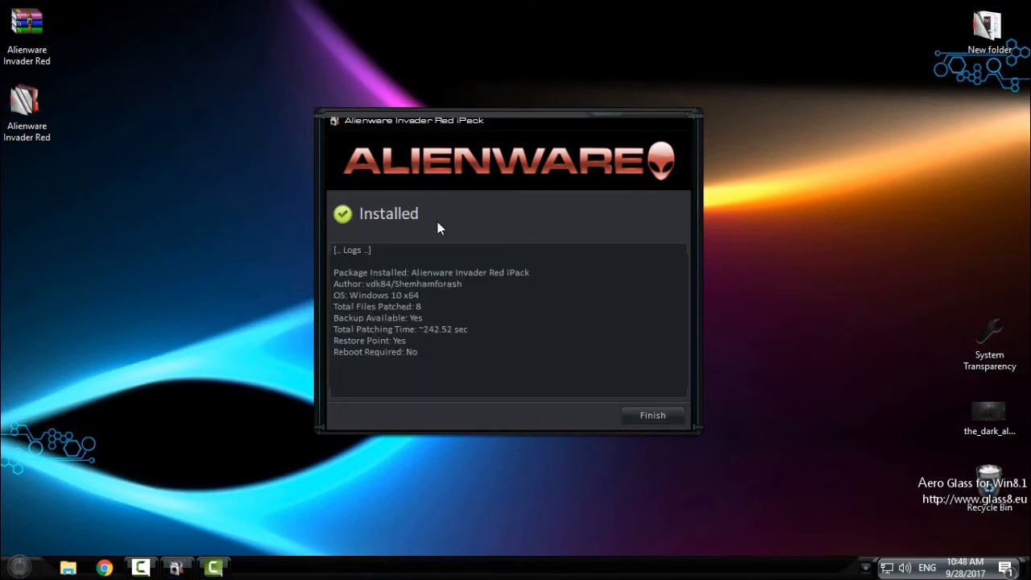
{"action": "mouse_move", "coordinate": [395, 229]}
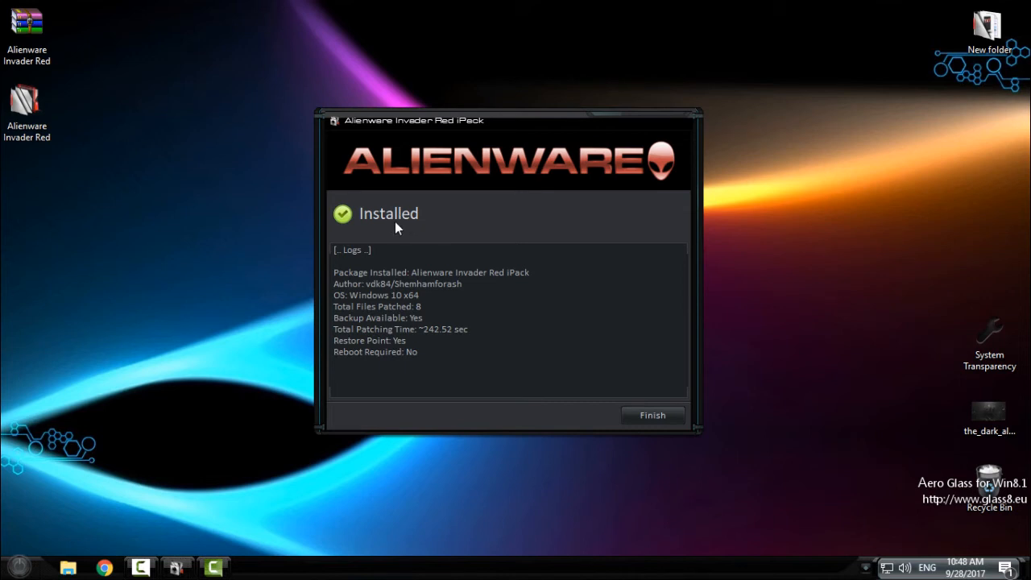
{"action": "mouse_move", "coordinate": [394, 245]}
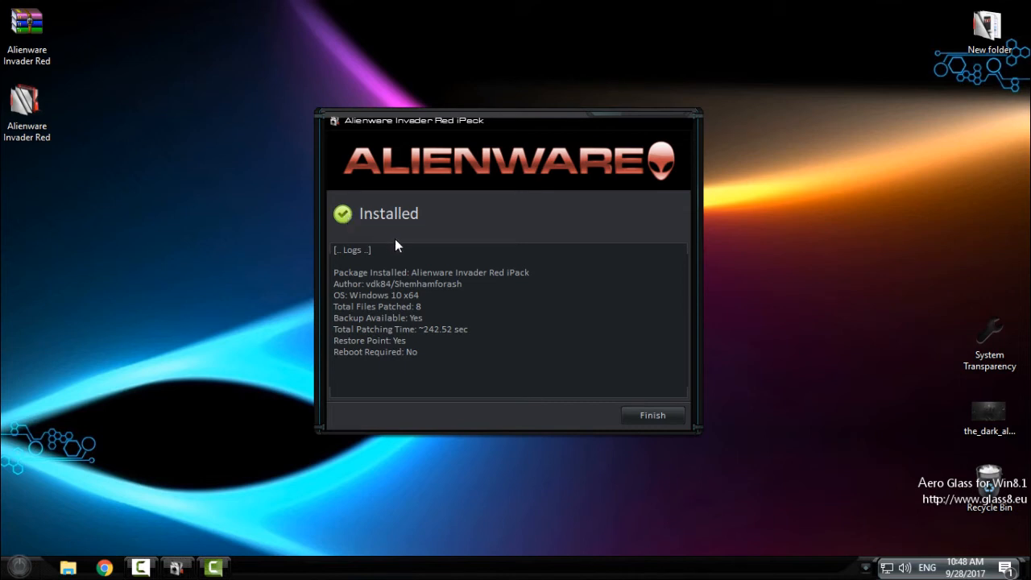
{"action": "mouse_move", "coordinate": [416, 229]}
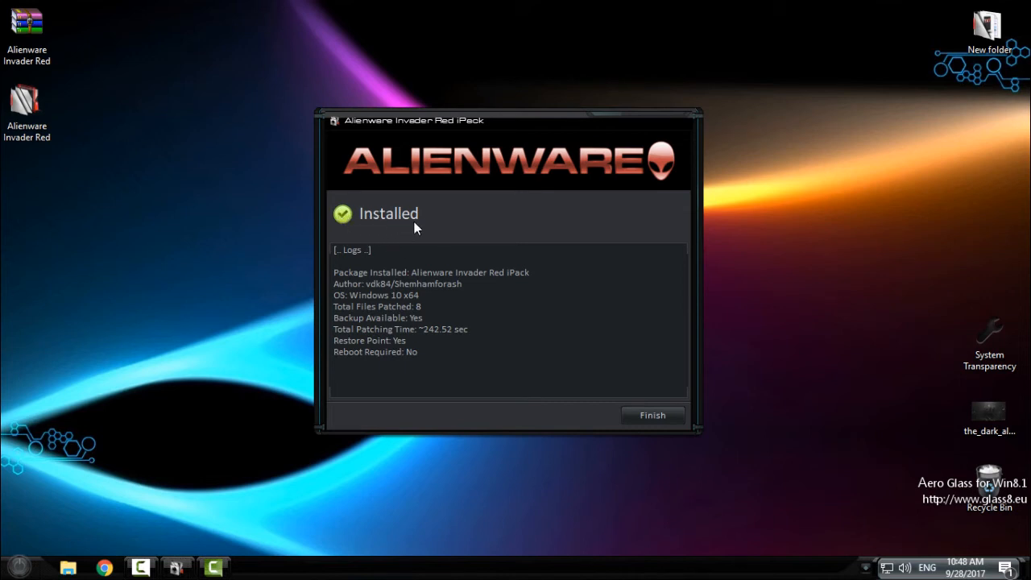
{"action": "mouse_move", "coordinate": [295, 392]}
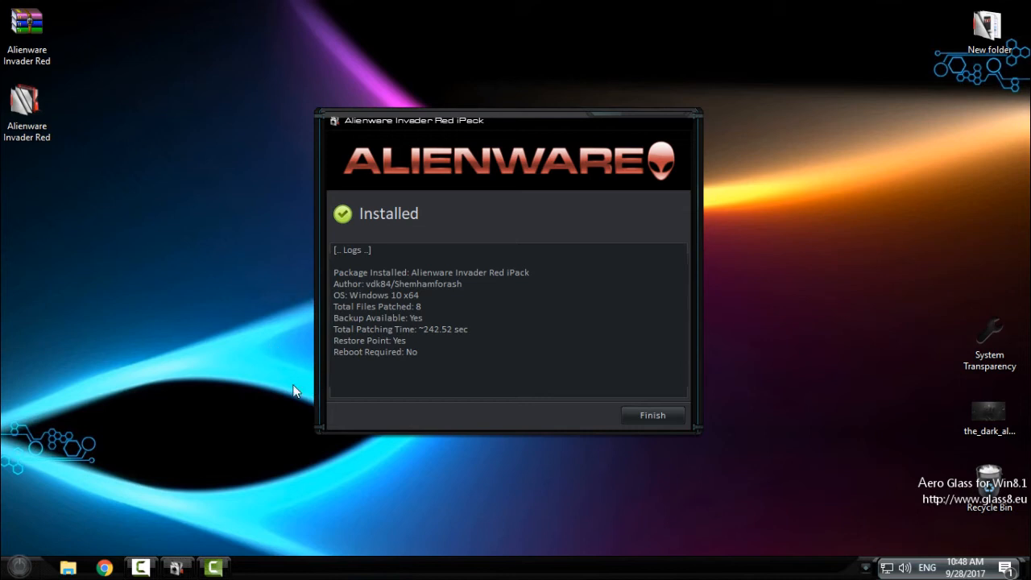
{"action": "mouse_move", "coordinate": [290, 406]}
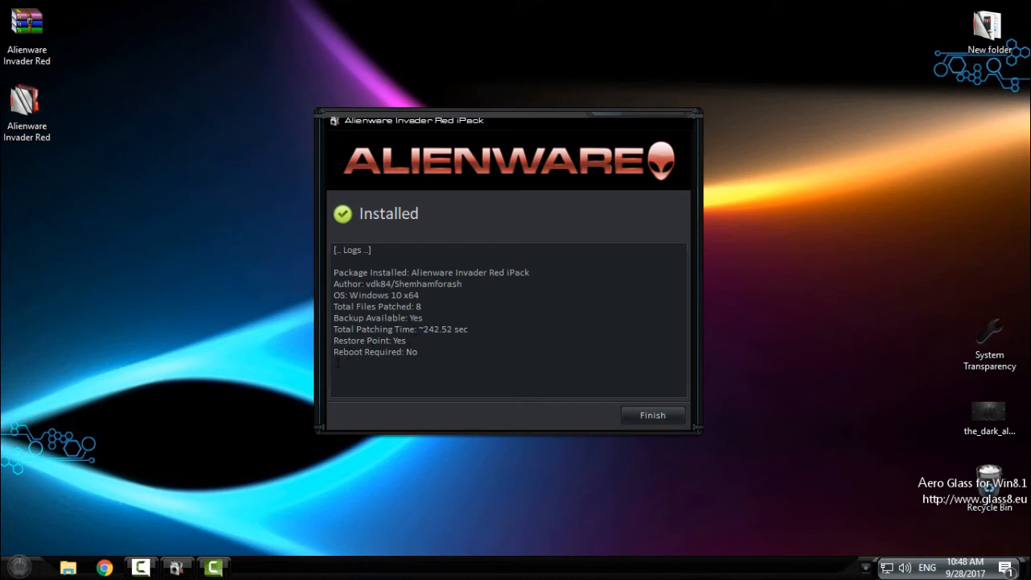
{"action": "mouse_move", "coordinate": [631, 171]}
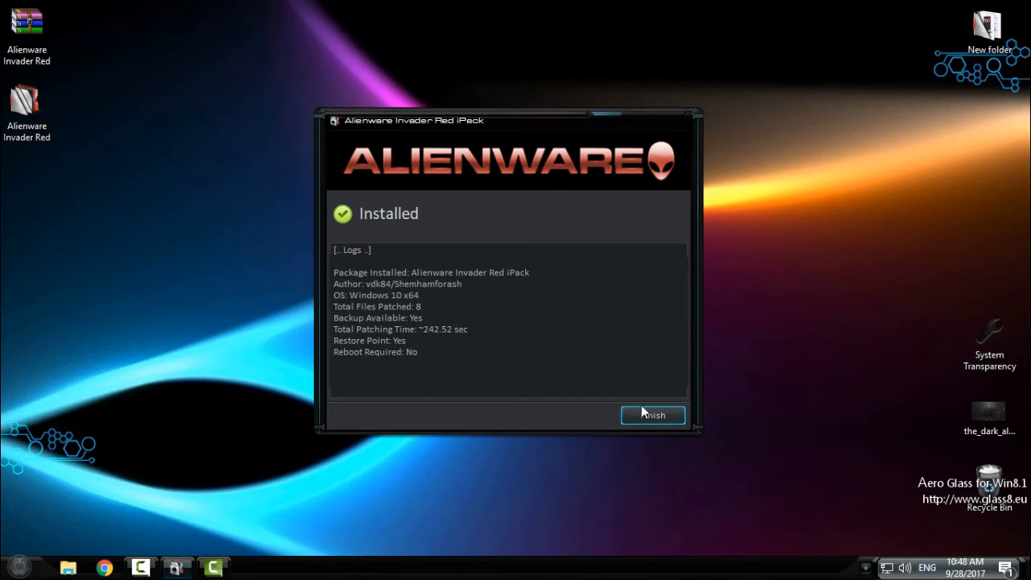
- Finish the installer after it reports Installed, returning to the desktop
{"action": "left_click", "coordinate": [653, 415]}
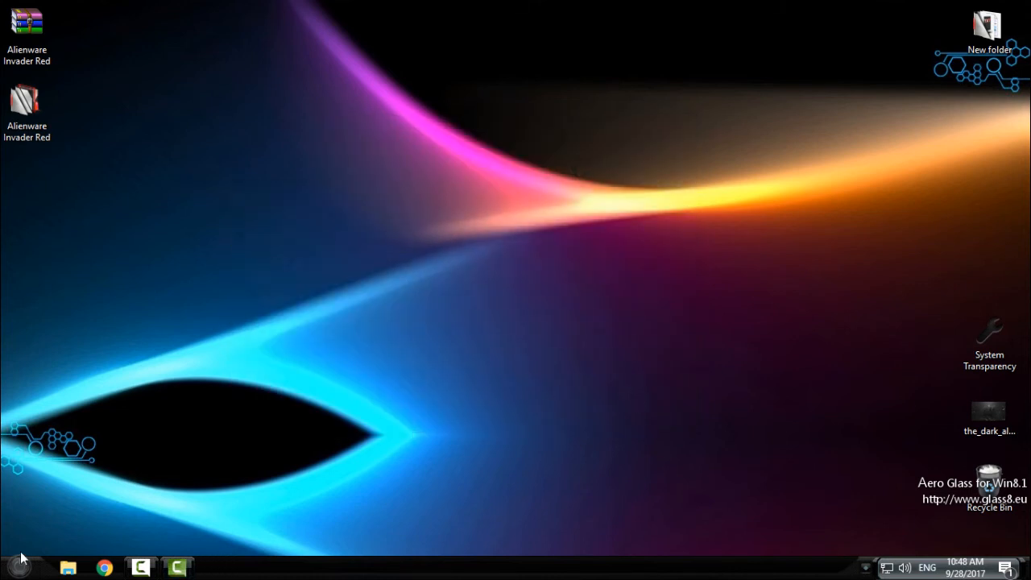
{"action": "left_click", "coordinate": [67, 567]}
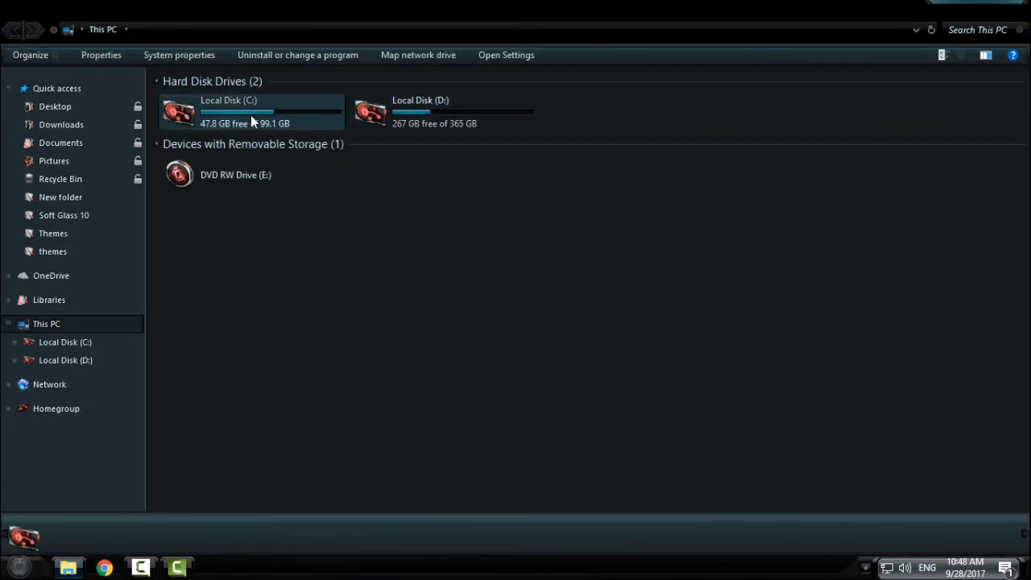
{"action": "left_click", "coordinate": [251, 111]}
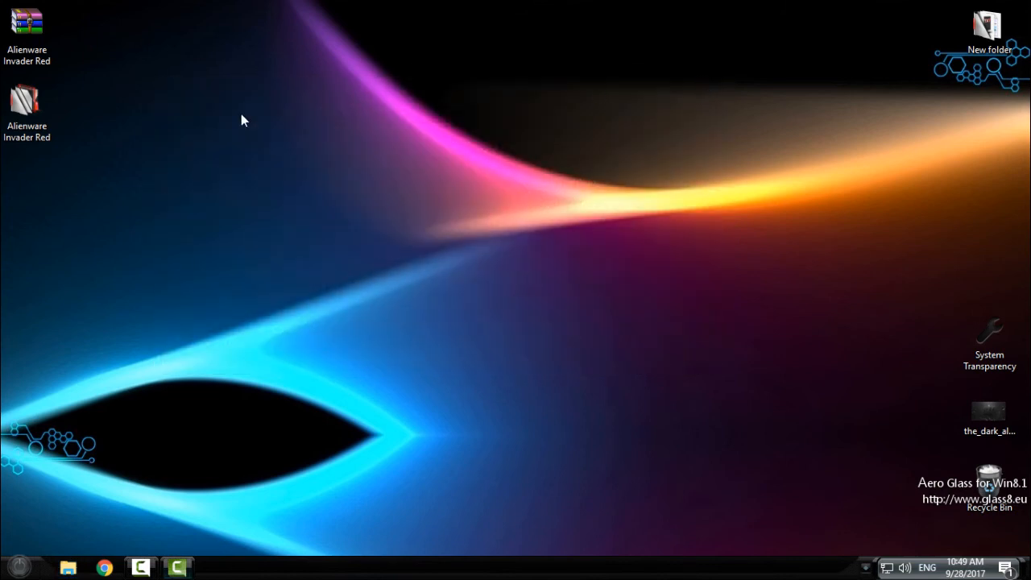
{"action": "mouse_move", "coordinate": [265, 505]}
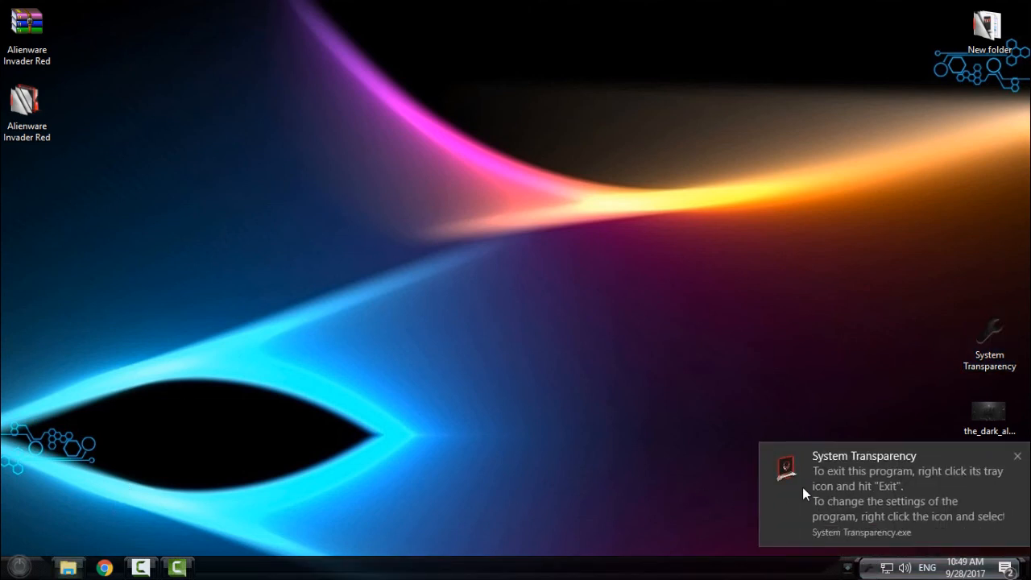
{"action": "left_click", "coordinate": [68, 567]}
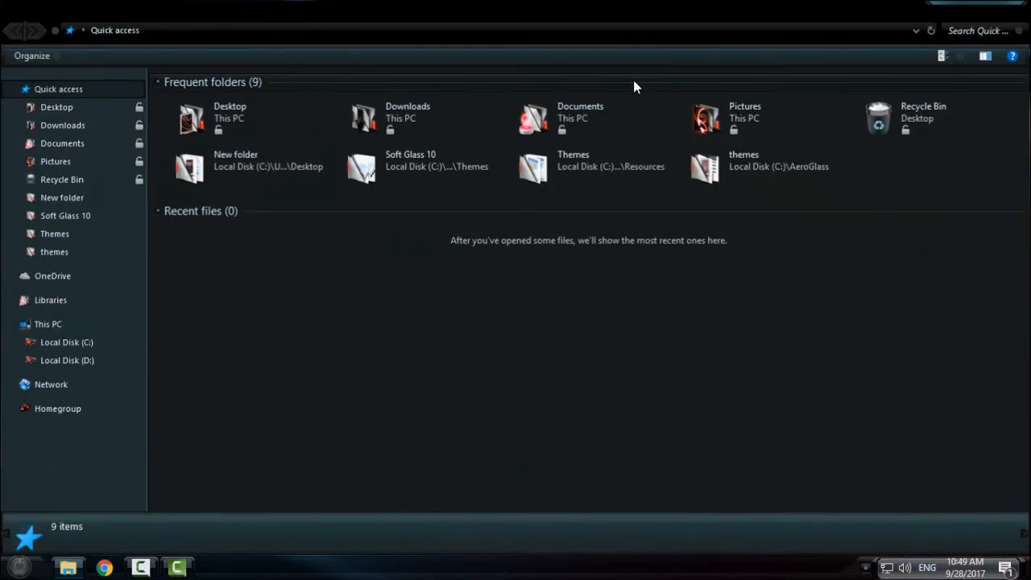
{"action": "left_click", "coordinate": [46, 322]}
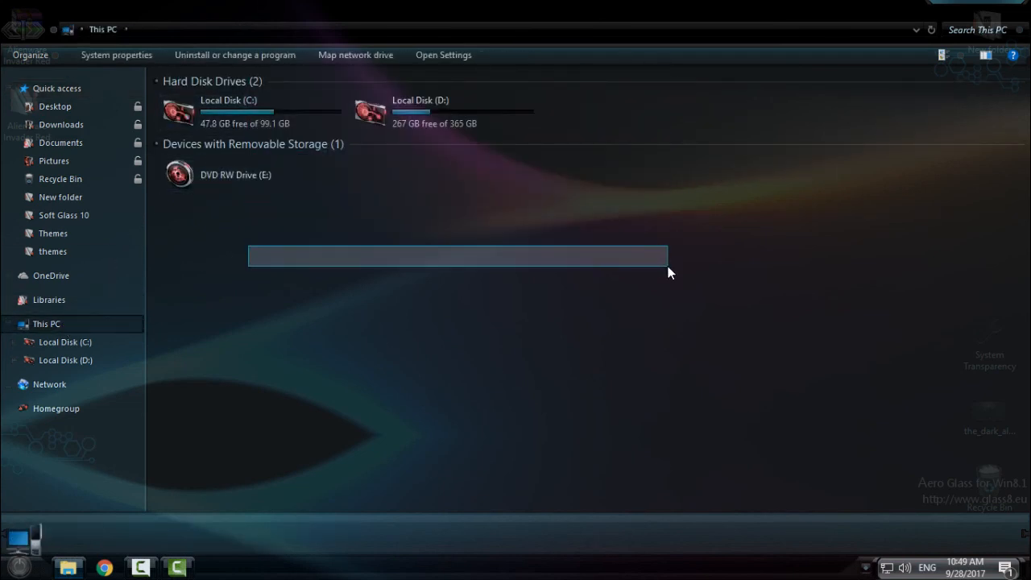
{"action": "right_click", "coordinate": [137, 190]}
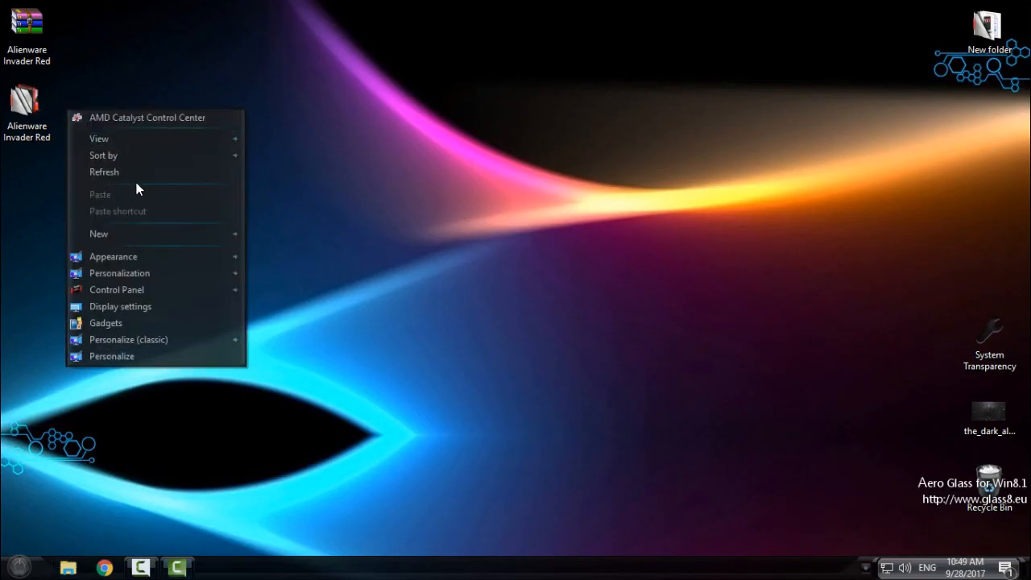
{"action": "left_click", "coordinate": [142, 181]}
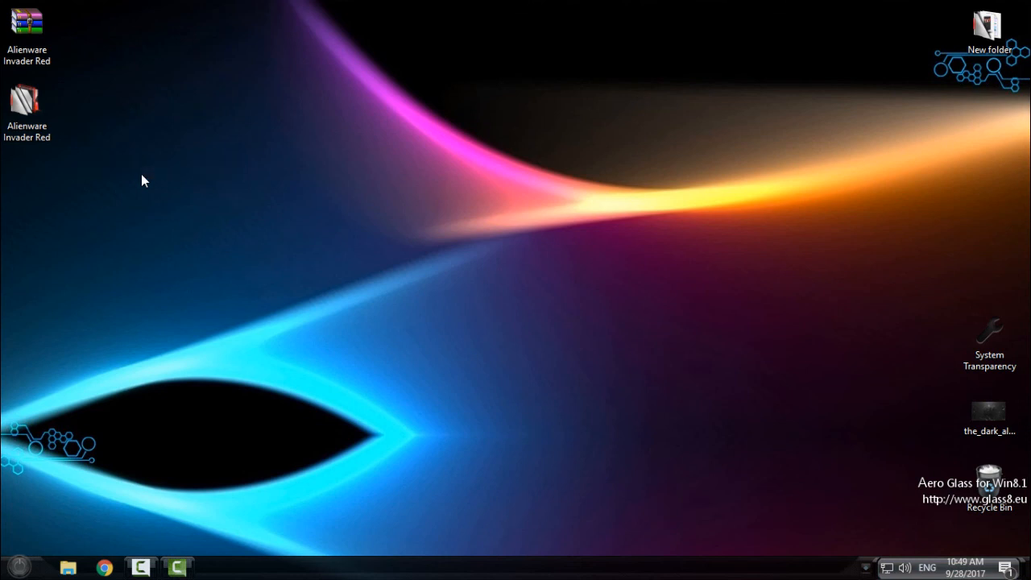